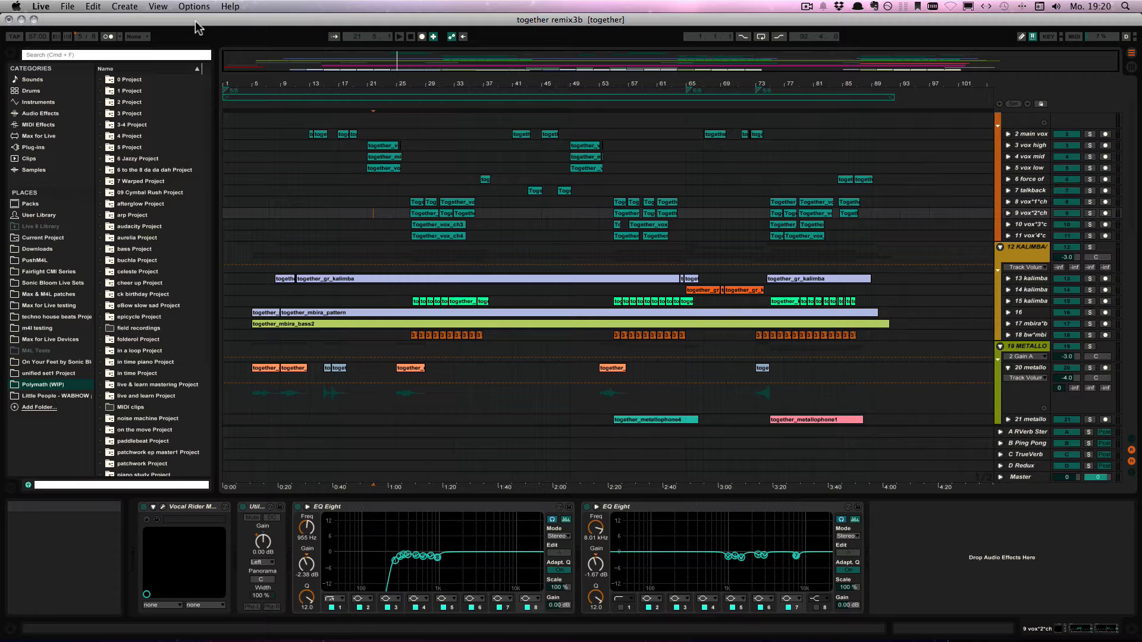
Step: Insert empty bars at the song start so every clip shifts later
left_click(575, 173)
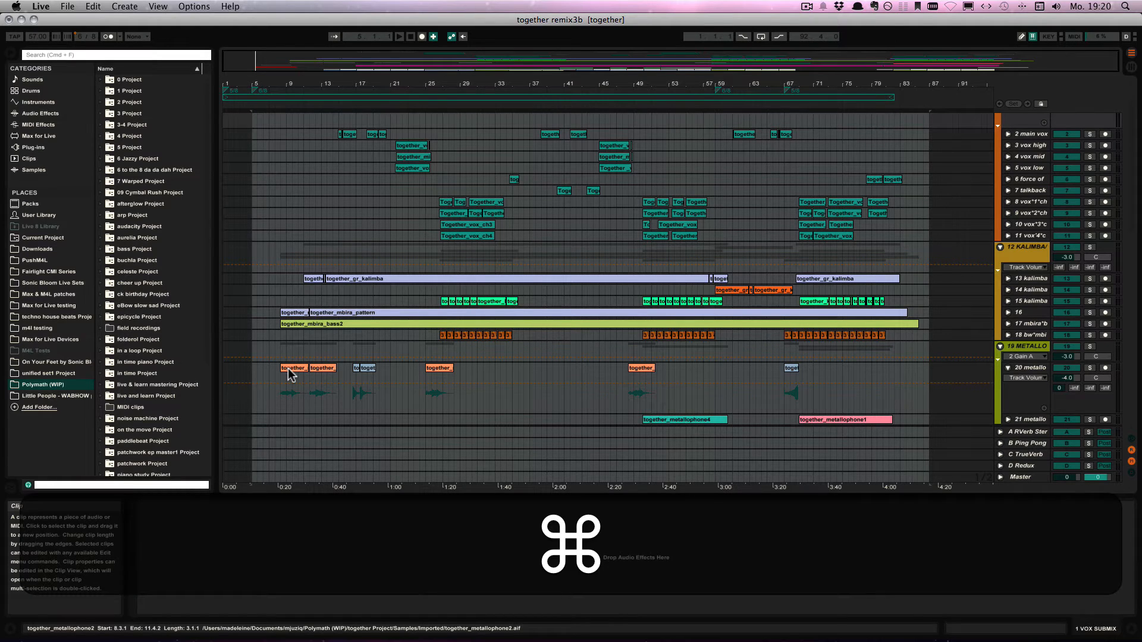
Step: Undo the Paste Time insertion with Cmd+Z, restoring clips to original positions
key("cmd+z")
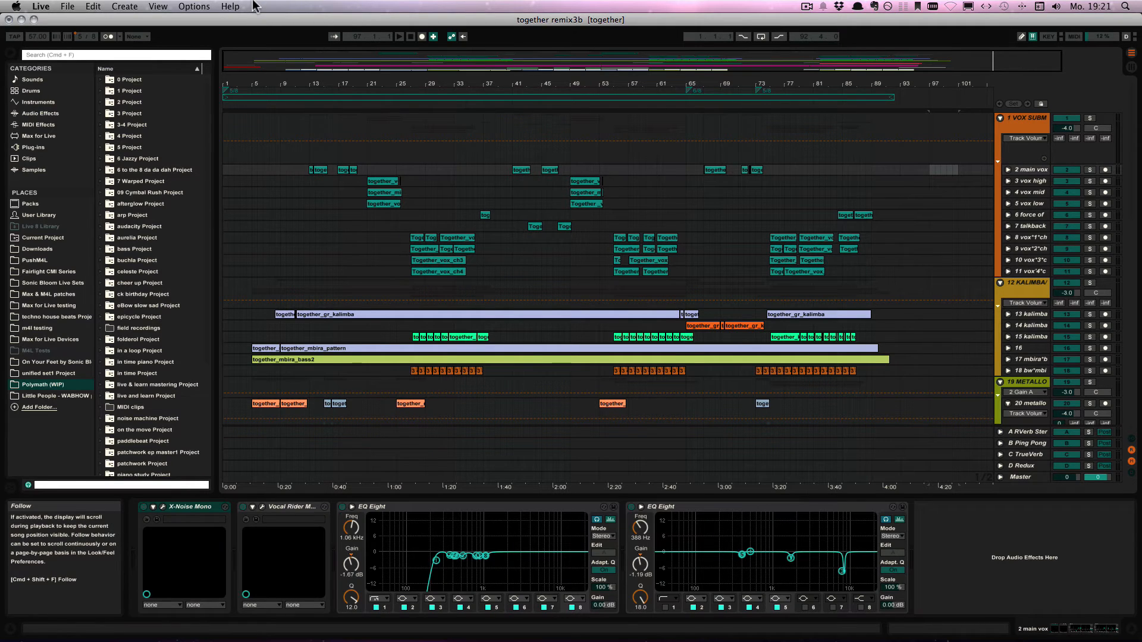
Step: Copy the selected time and bring up the Edit menu's Paste Time command
key("cmd+c")
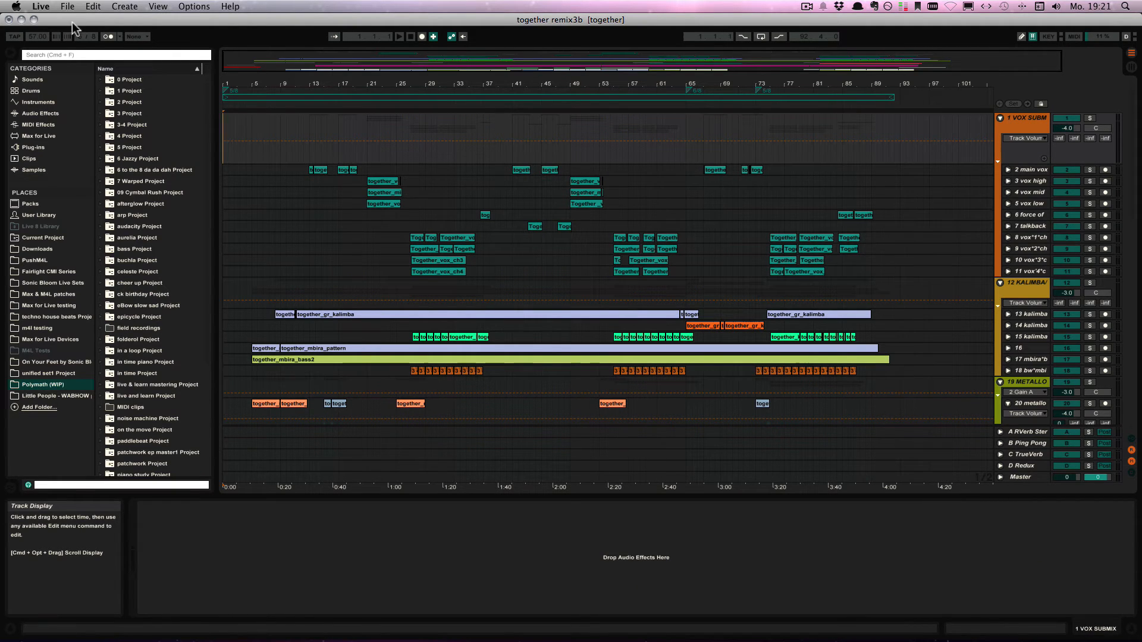
left_click(92, 6)
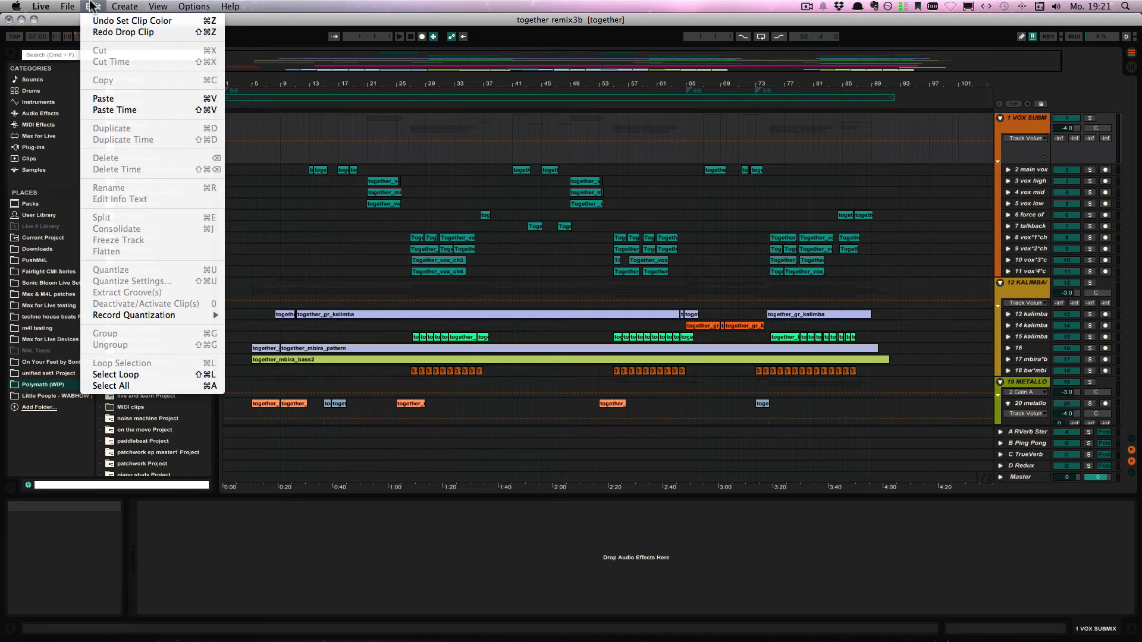
mouse_move(115, 110)
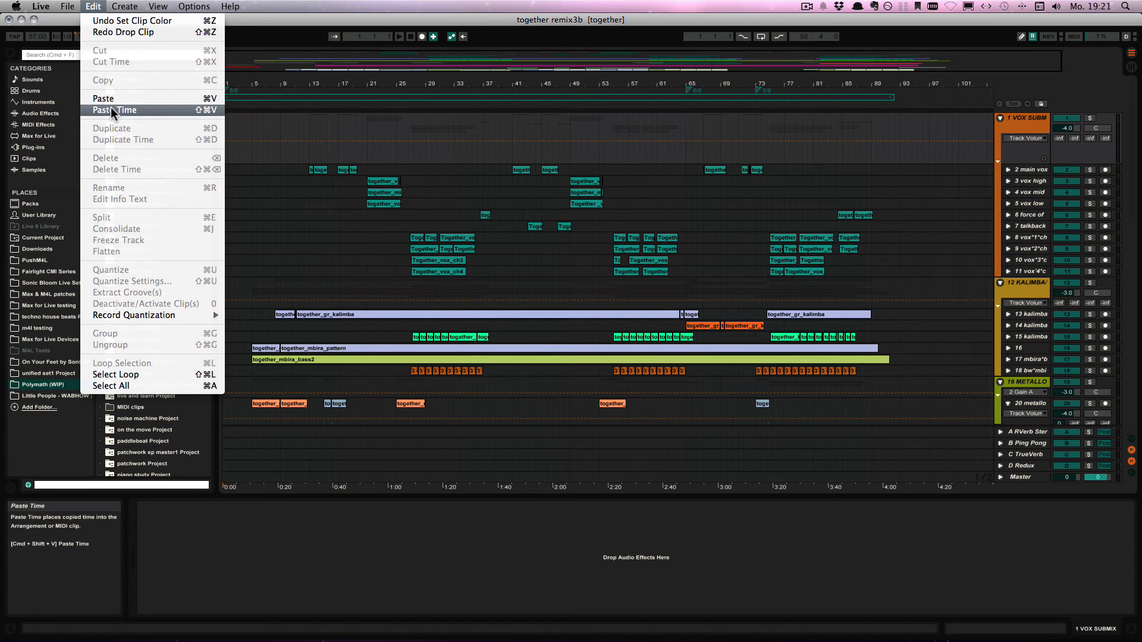
mouse_move(188, 116)
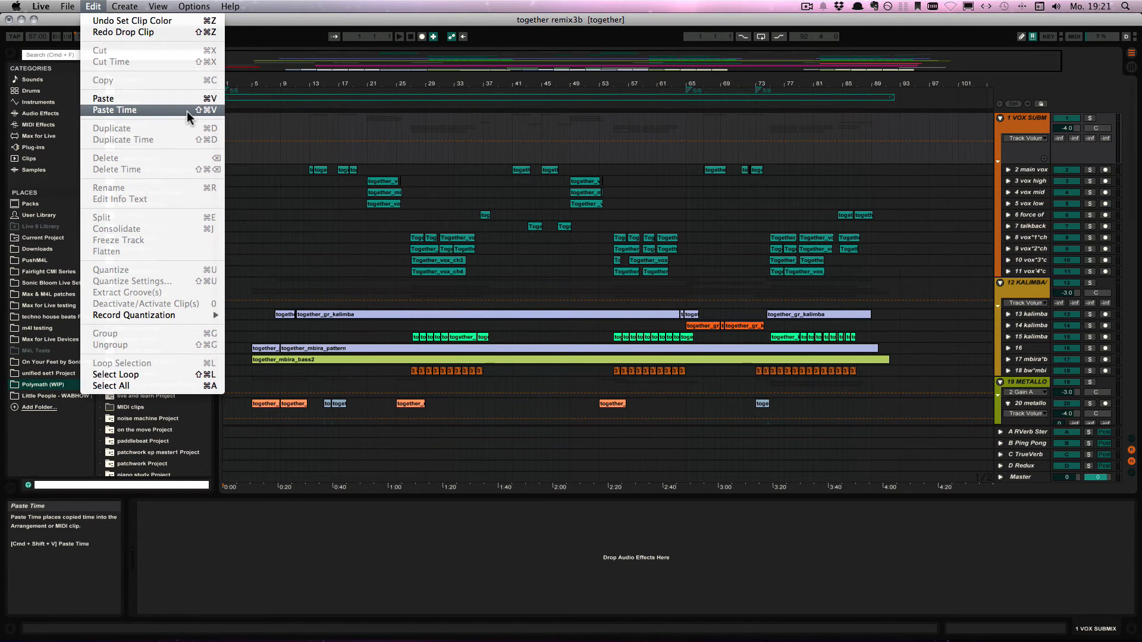